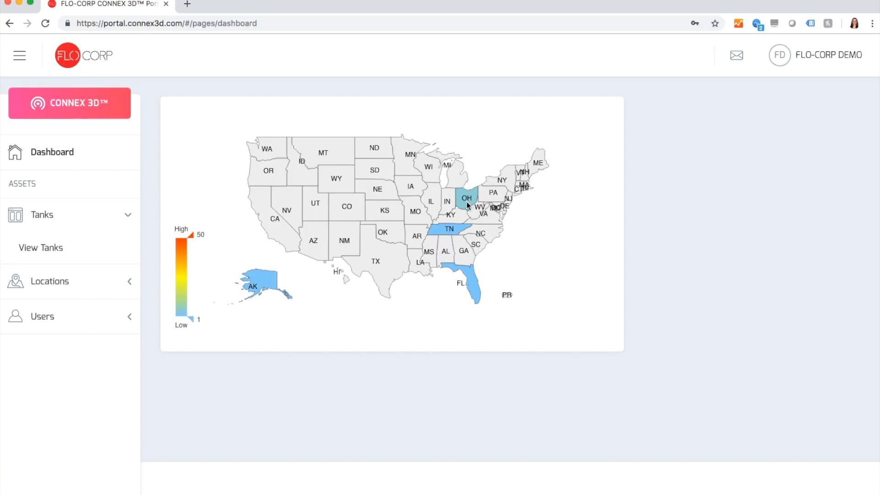
mouse_move(461, 273)
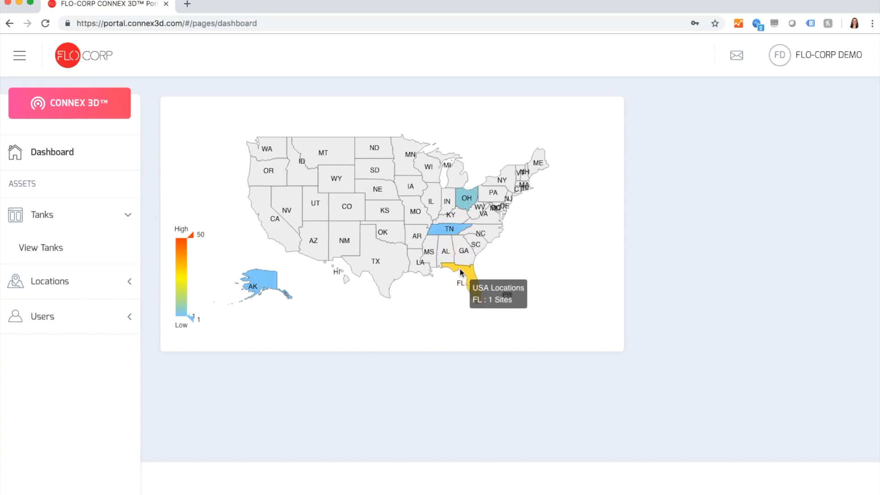
mouse_move(474, 287)
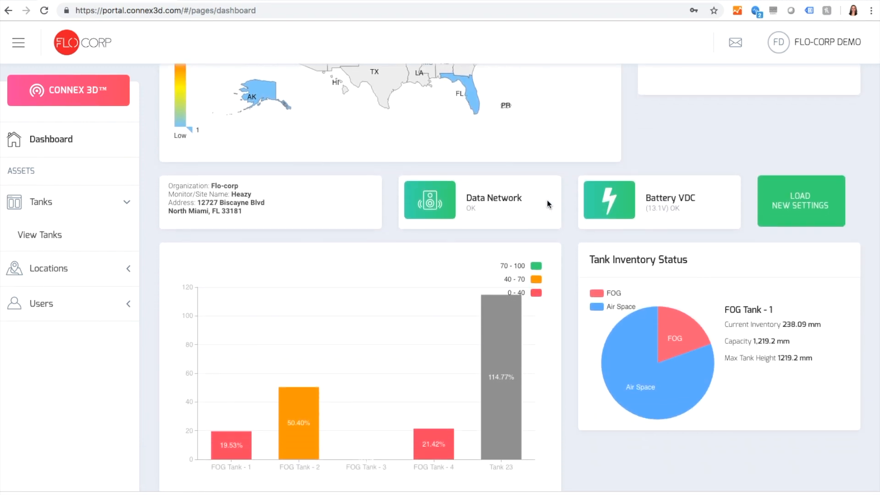
- Open Tank 23's details page from the dashboard's Tank Information table
scroll(down, 3)
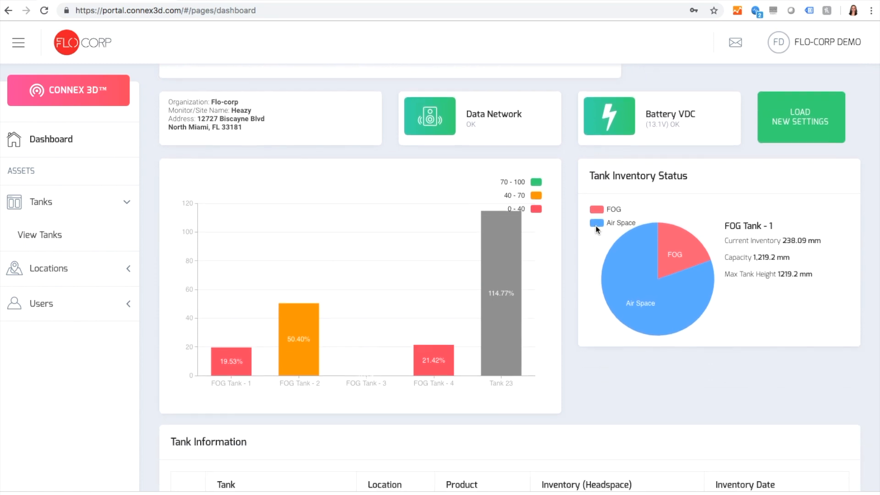
mouse_move(300, 338)
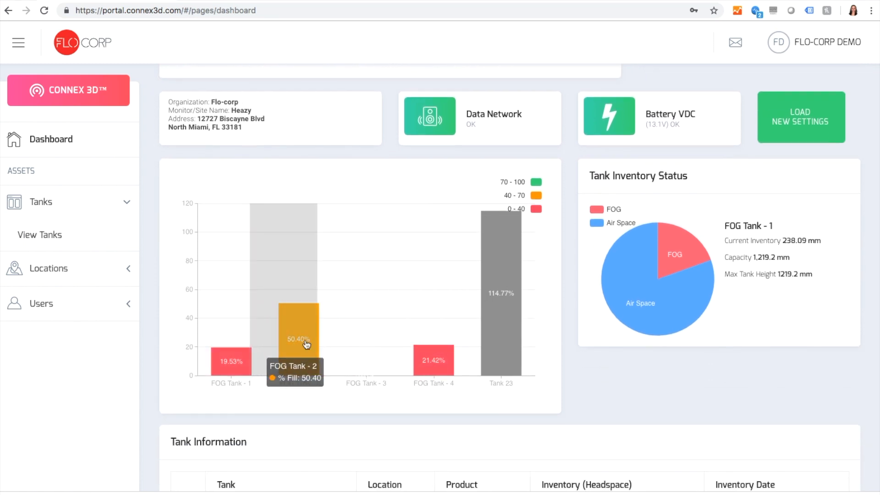
mouse_move(620, 341)
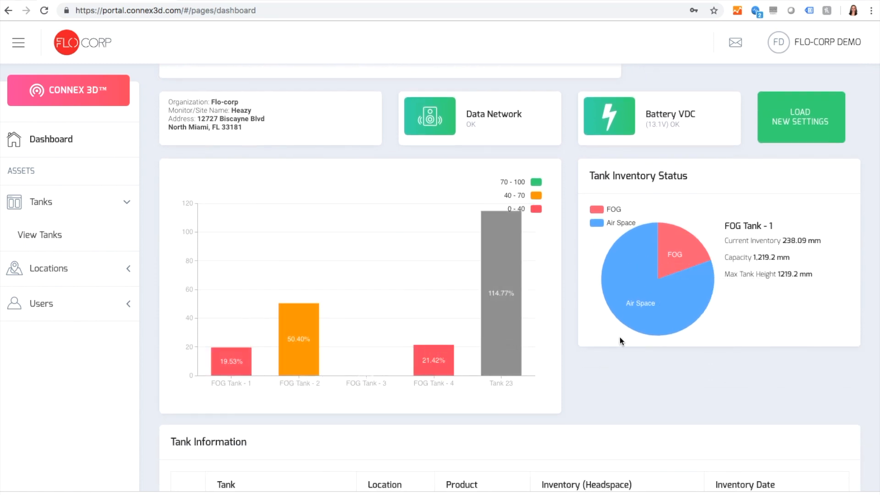
scroll(down, 3)
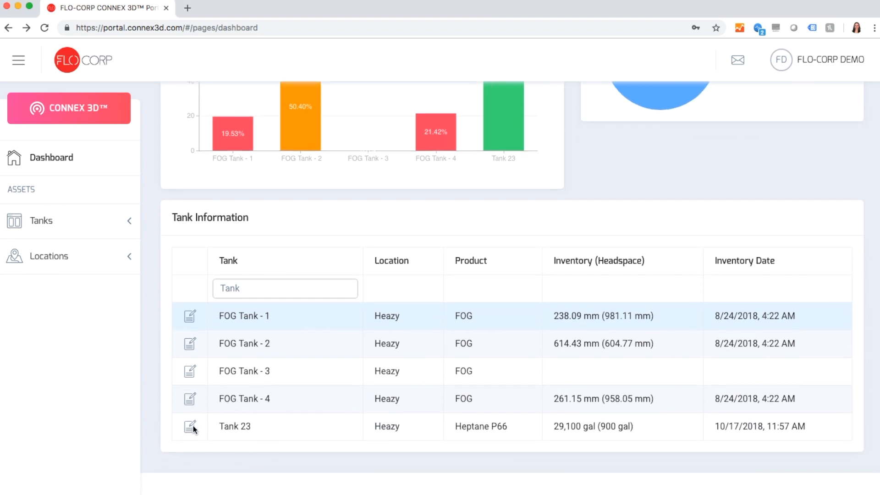
click(190, 426)
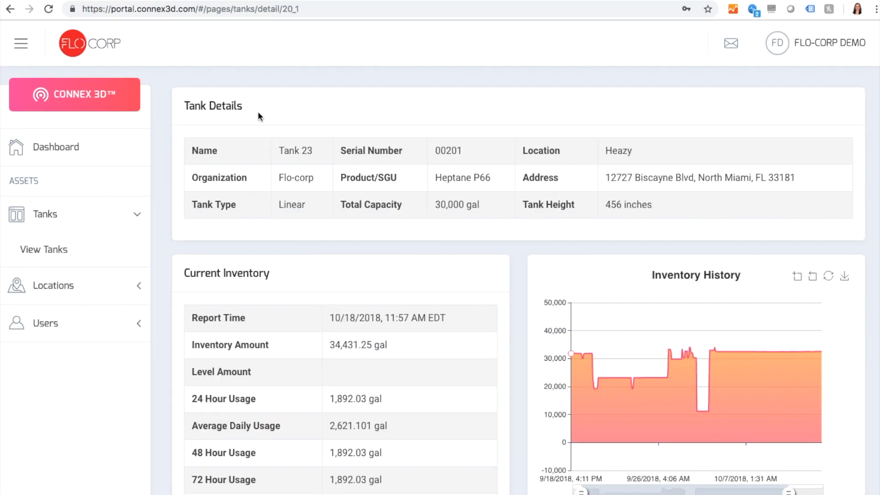
mouse_move(431, 271)
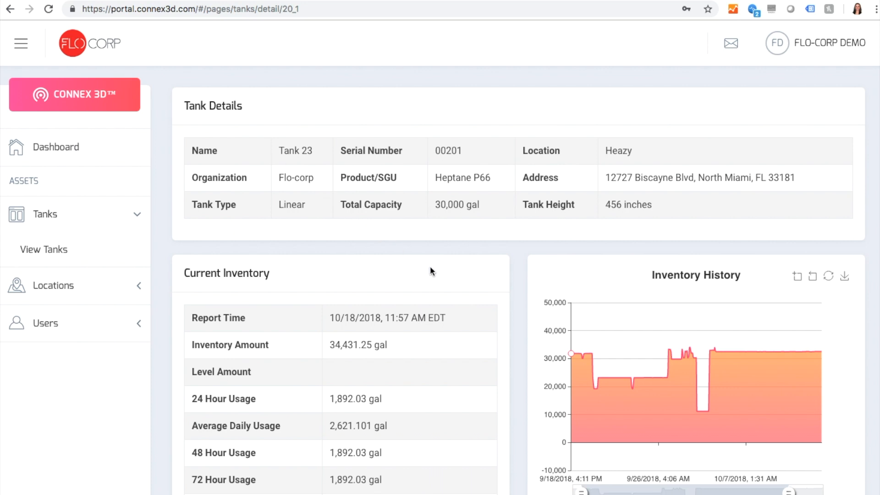
mouse_move(575, 352)
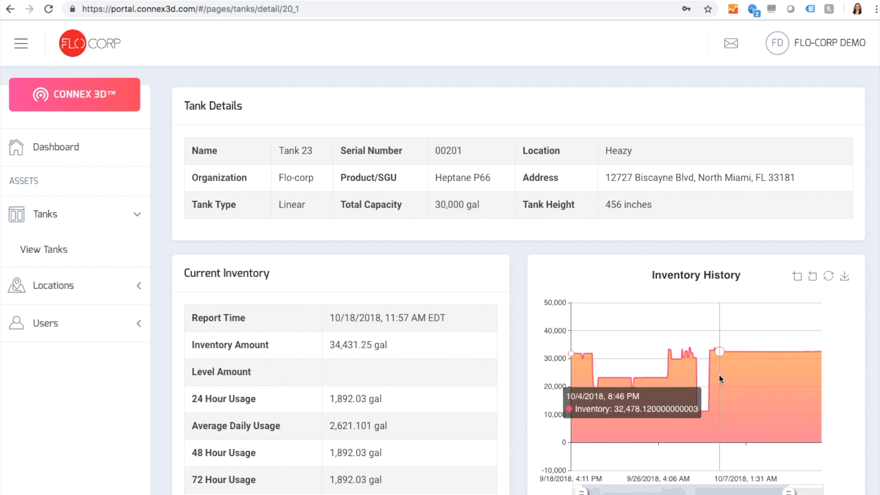
- Review Tank 23's inventory history, then follow its low-alarm email link to the portal
scroll(down, 3)
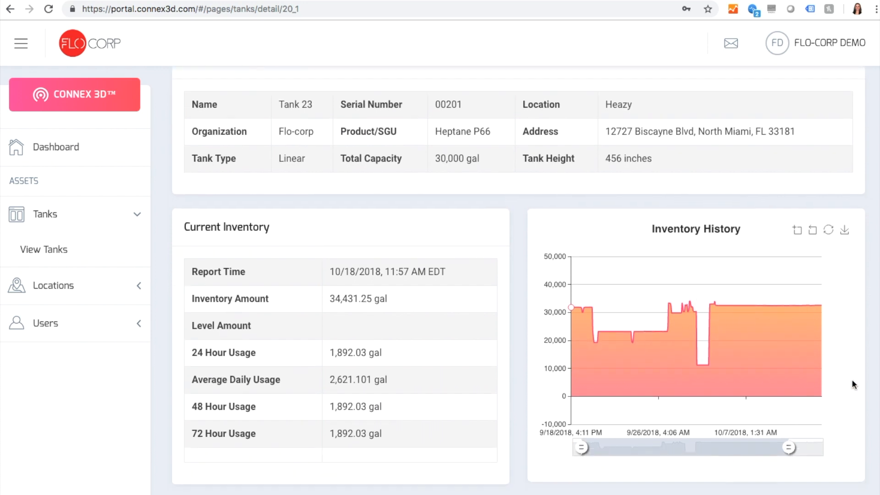
scroll(down, 3)
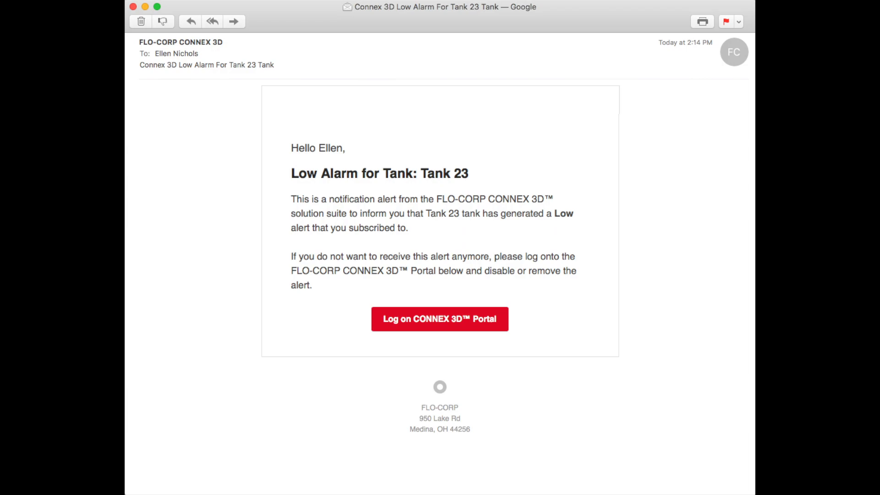
click(440, 319)
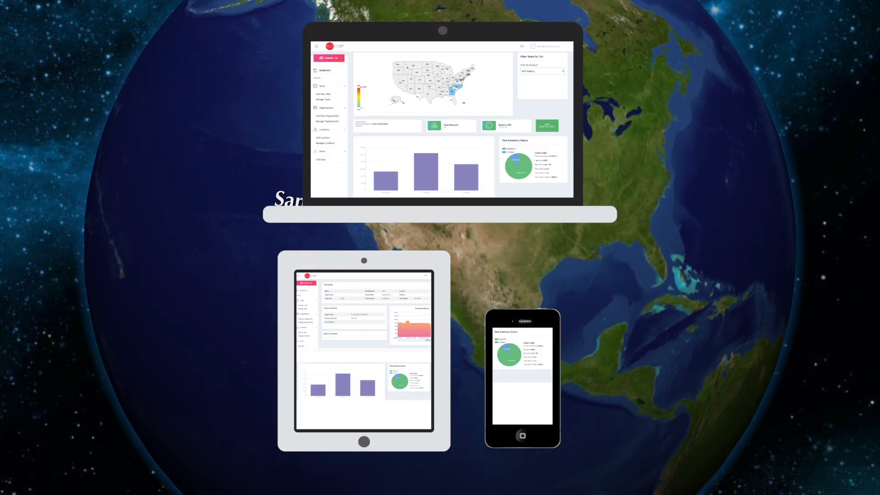